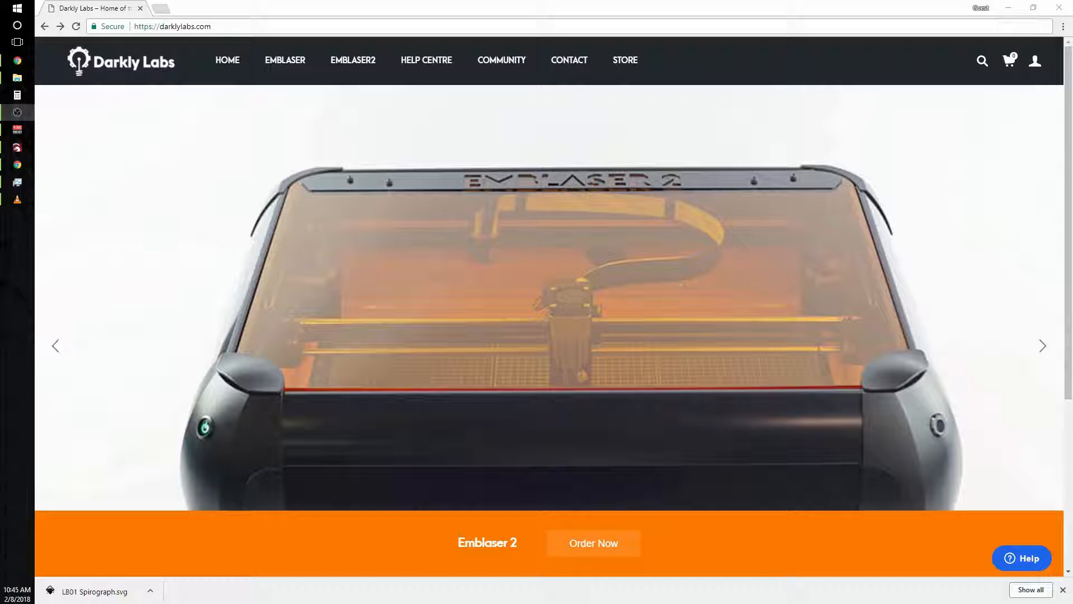
- Go to the Darkly Labs HELP CENTRE and its Tutorials page listing Emblaser 2 and Emblaser 1 lessons
left_click(1041, 346)
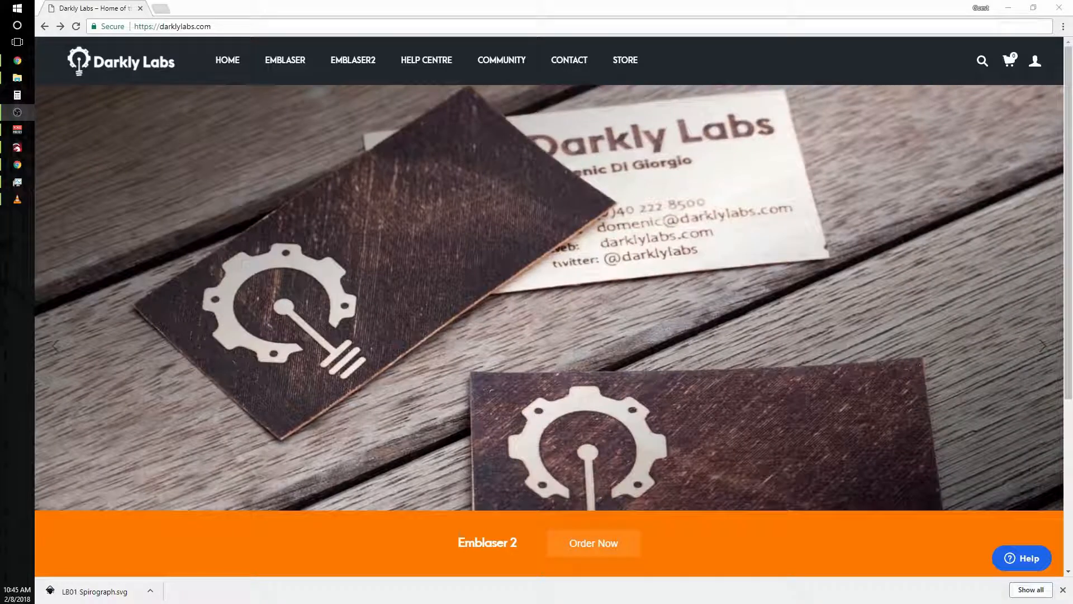
mouse_move(401, 70)
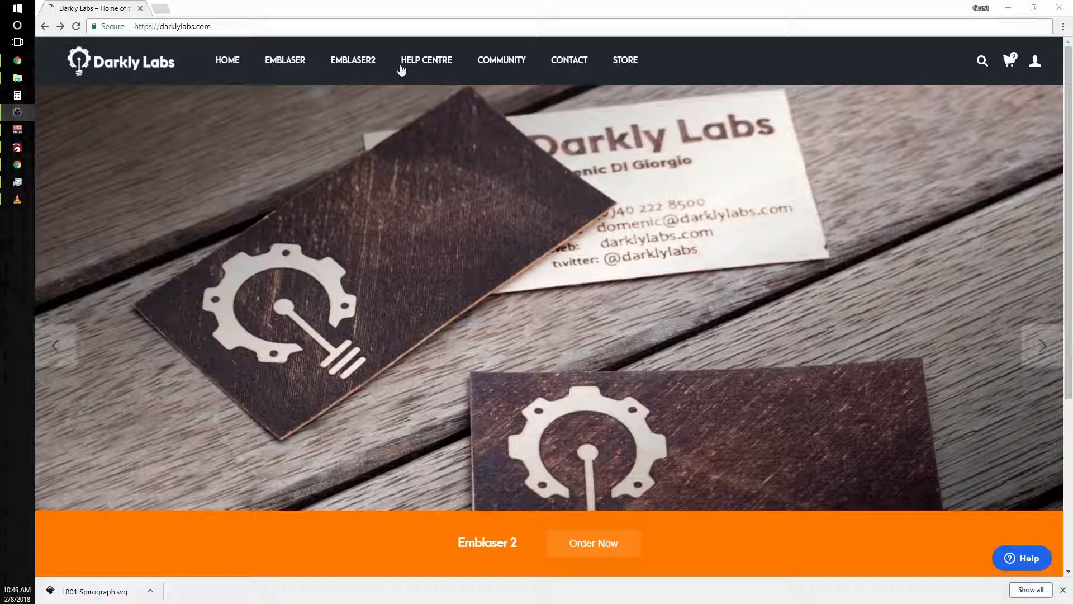
left_click(426, 60)
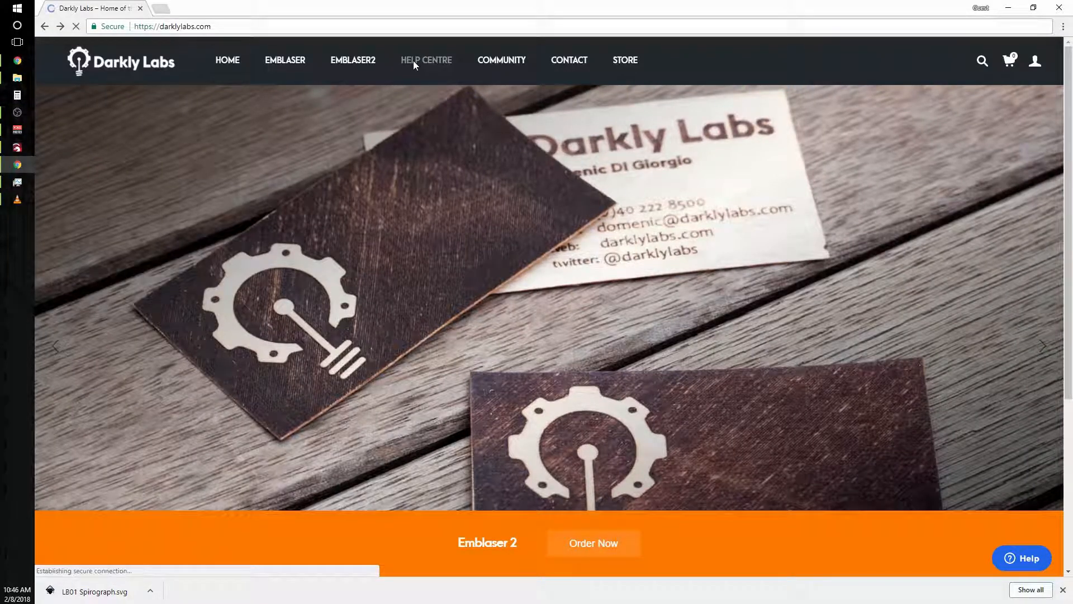
left_click(426, 60)
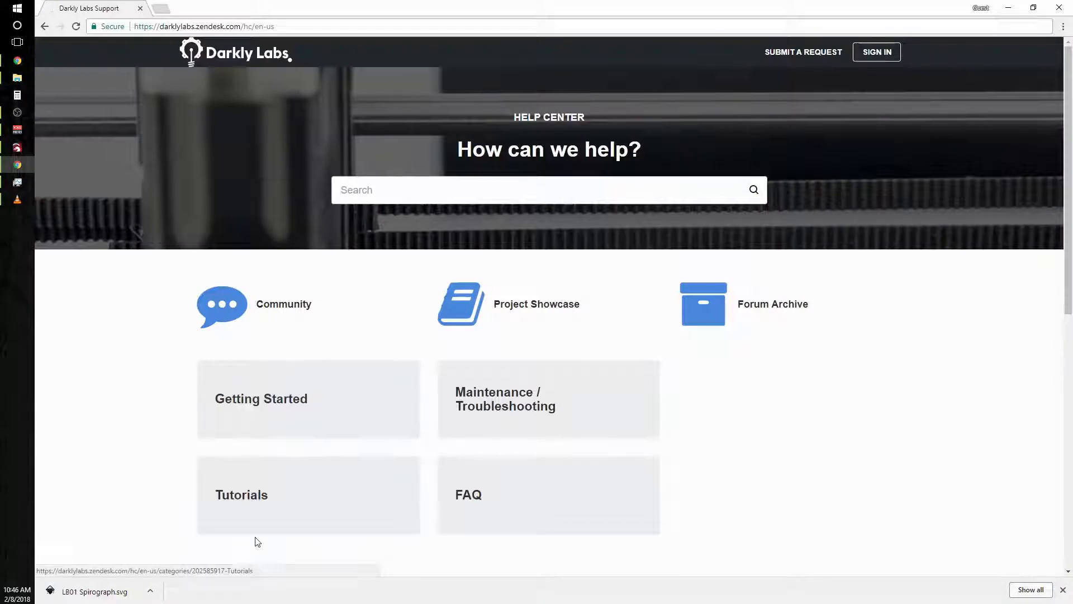
left_click(308, 494)
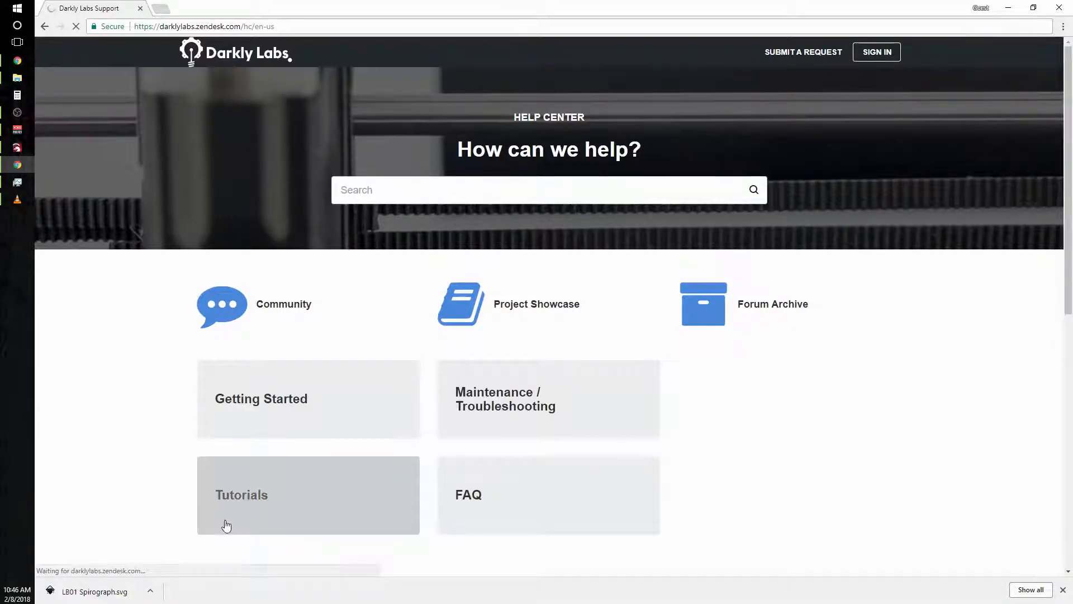
left_click(242, 494)
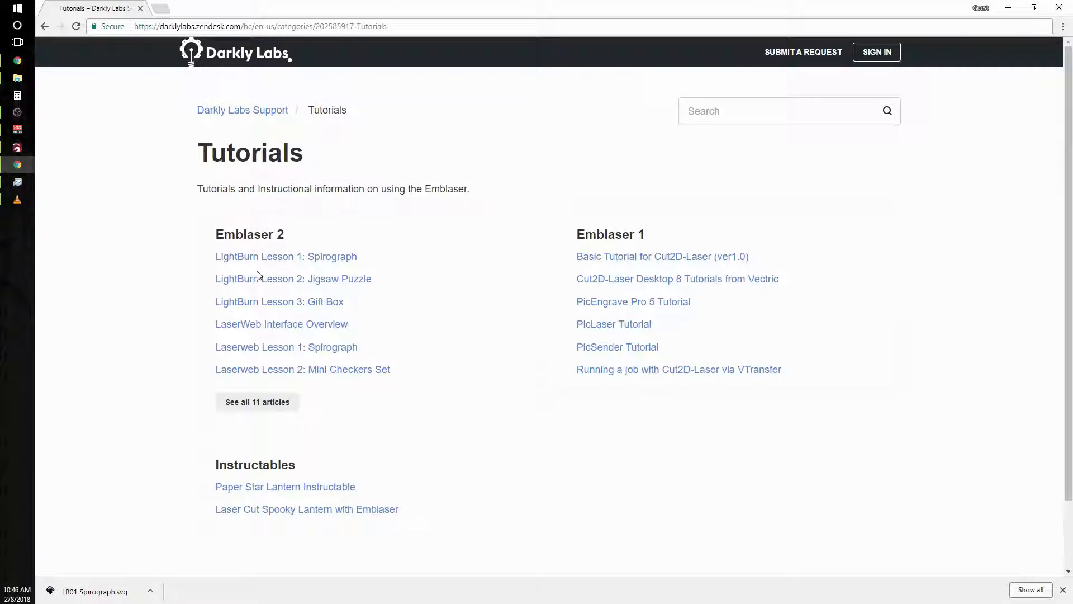
left_click(286, 256)
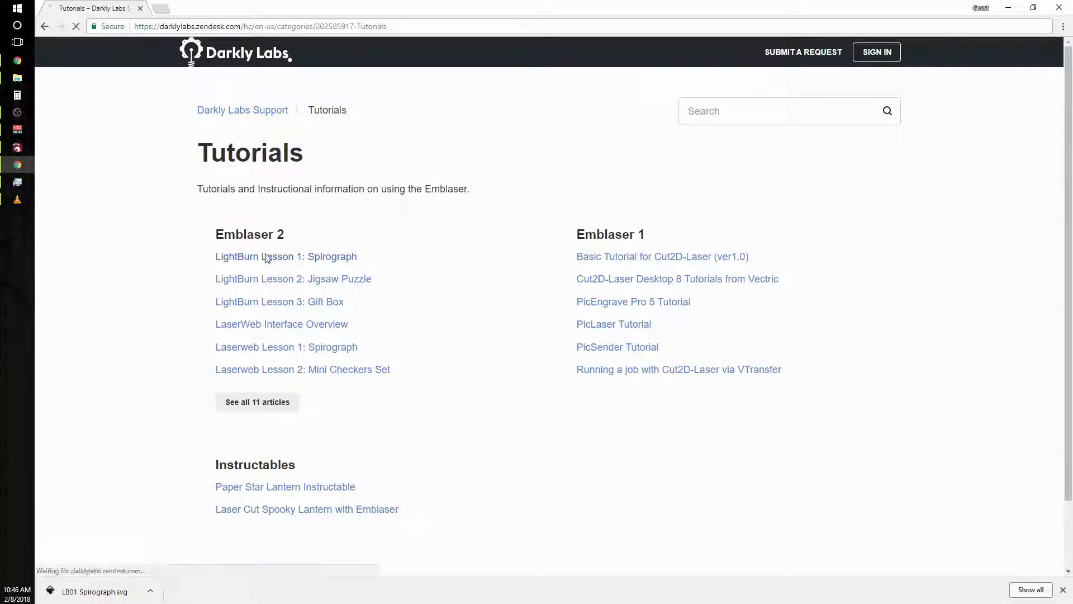
- Open 'LightBurn Lesson 1: Spirograph' under Emblaser 2 and scroll down to Step 1's import instructions
left_click(286, 256)
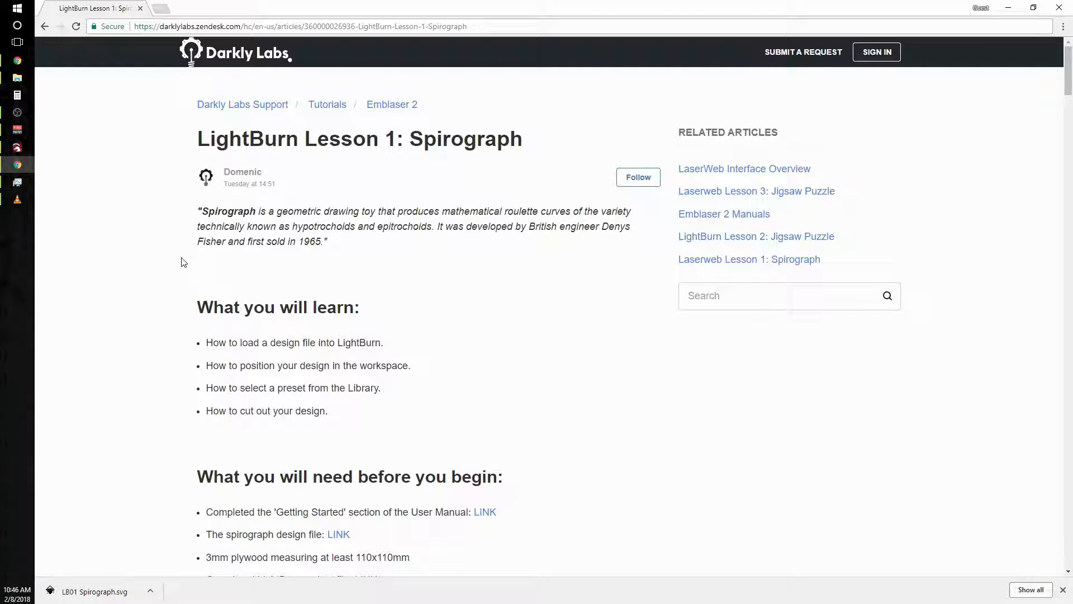
scroll("down", 3)
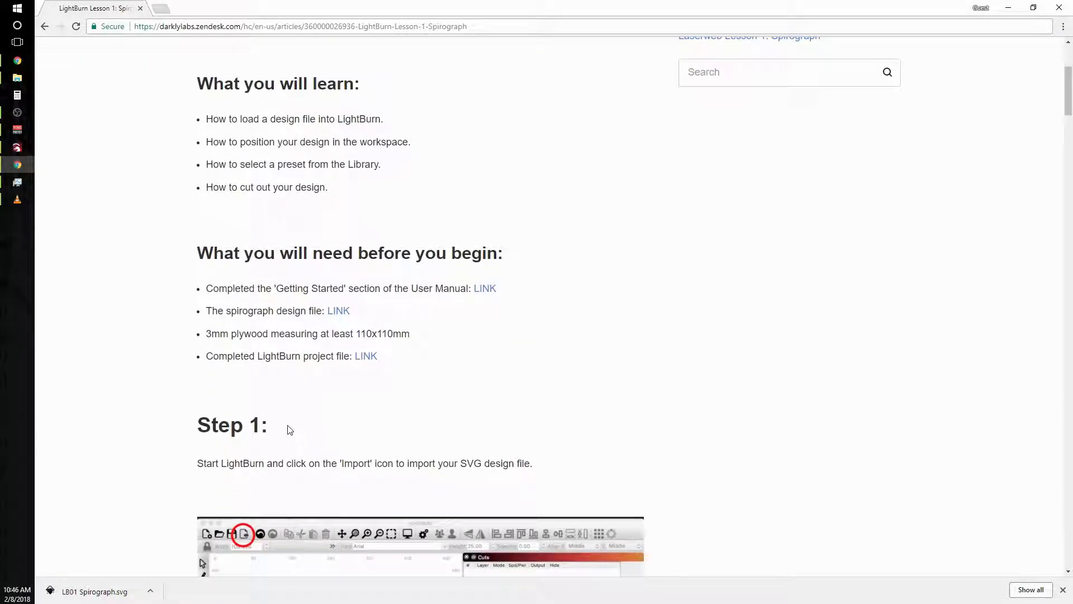
mouse_move(500, 303)
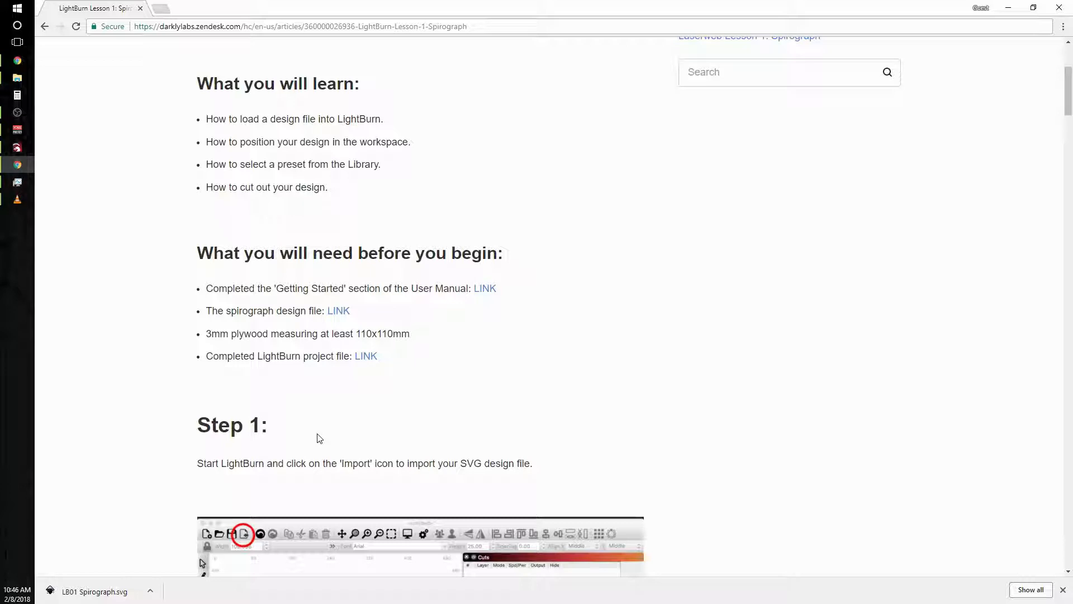
mouse_move(323, 429)
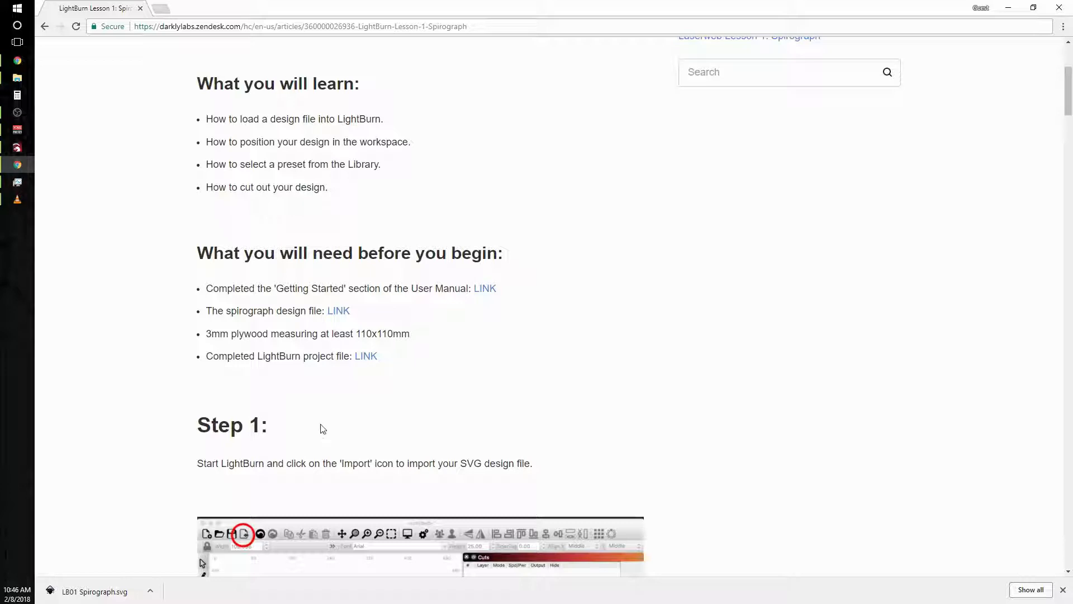
scroll("down", 3)
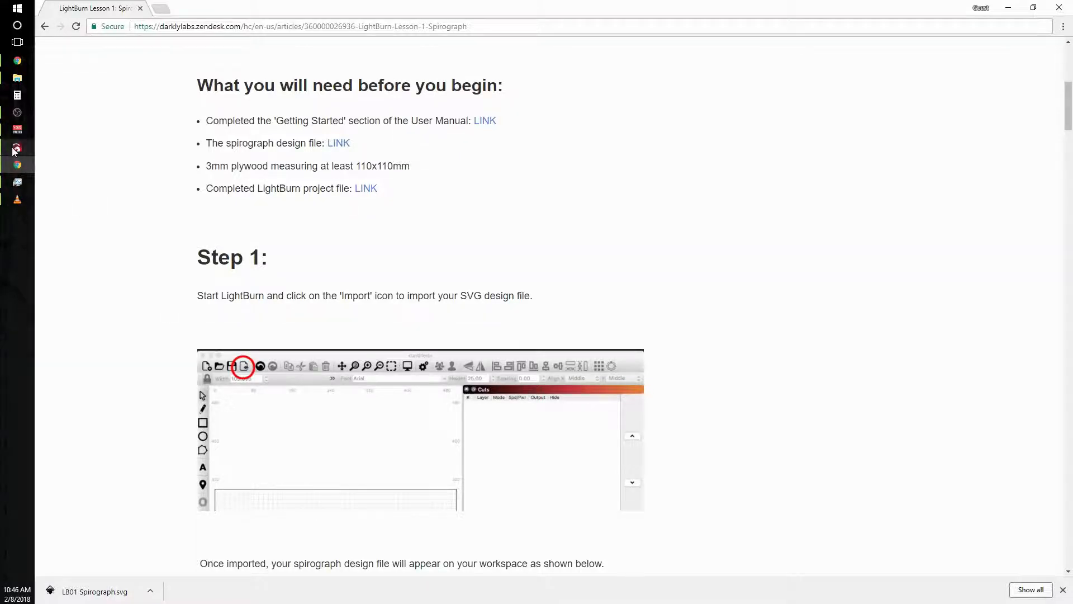
- Switch to the LightBurn window from the taskbar, showing the empty untitled workspace
left_click(17, 147)
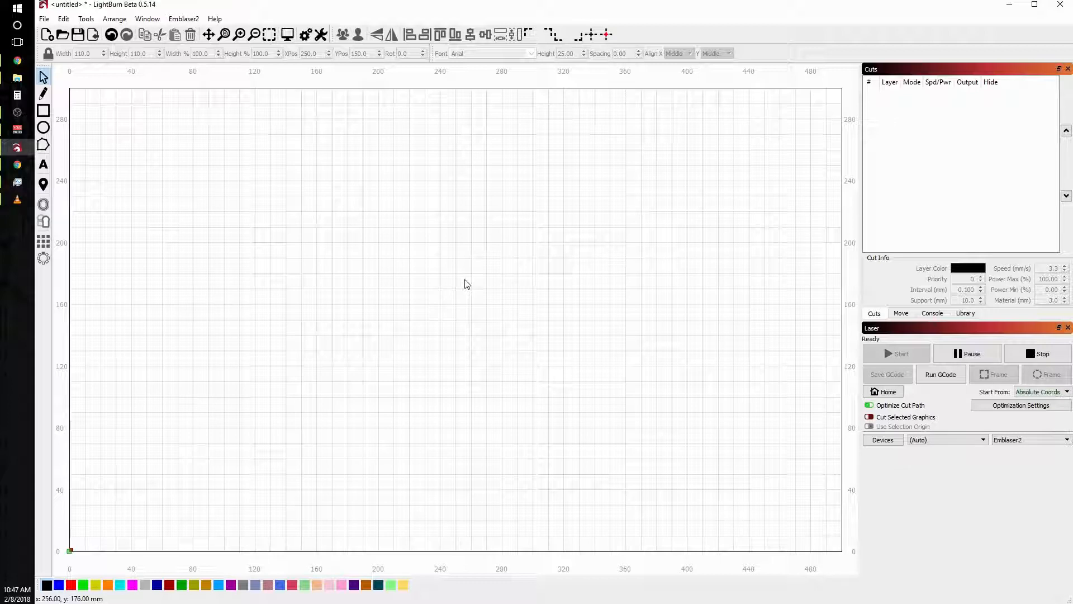
mouse_move(1010, 335)
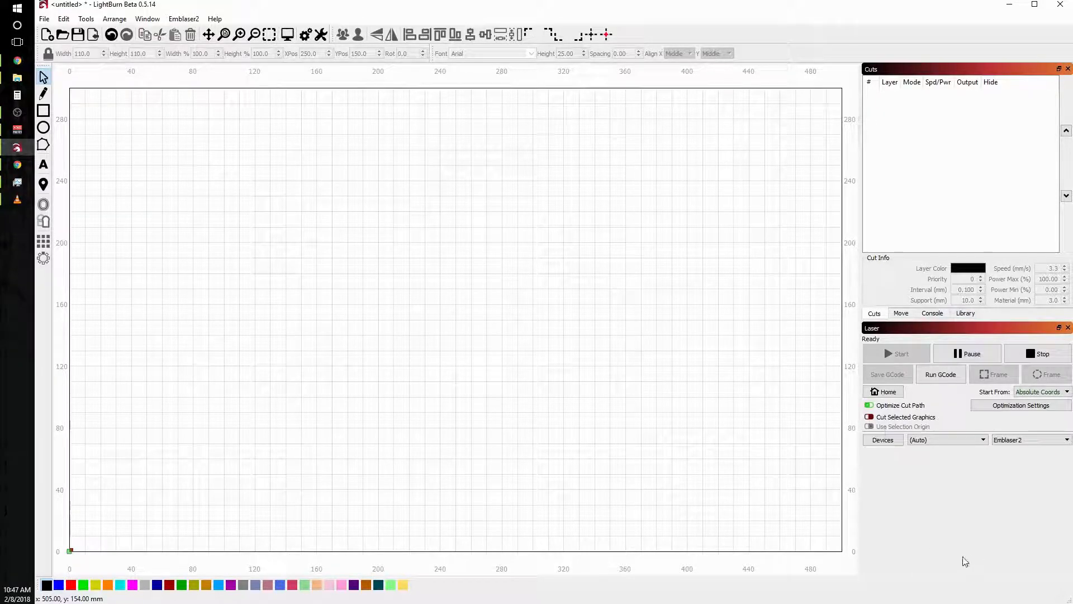
mouse_move(985, 470)
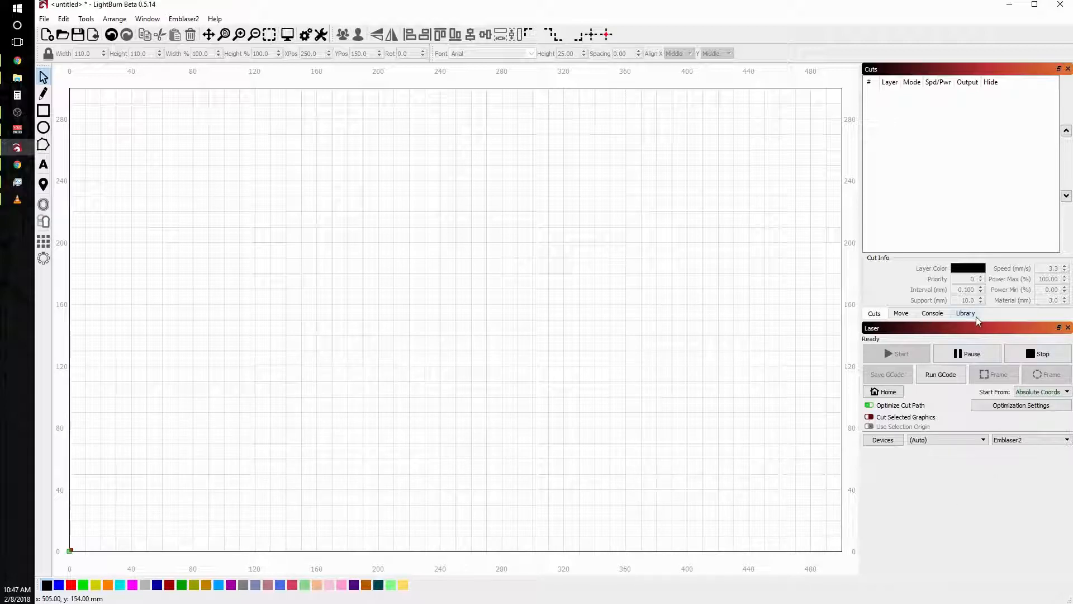
left_click(965, 313)
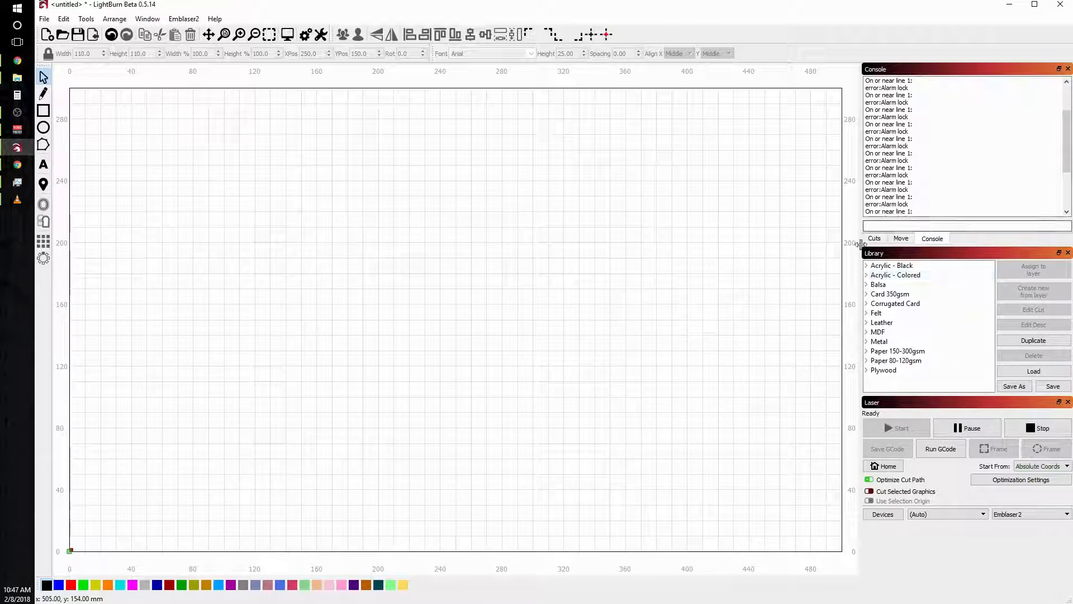
left_click(874, 237)
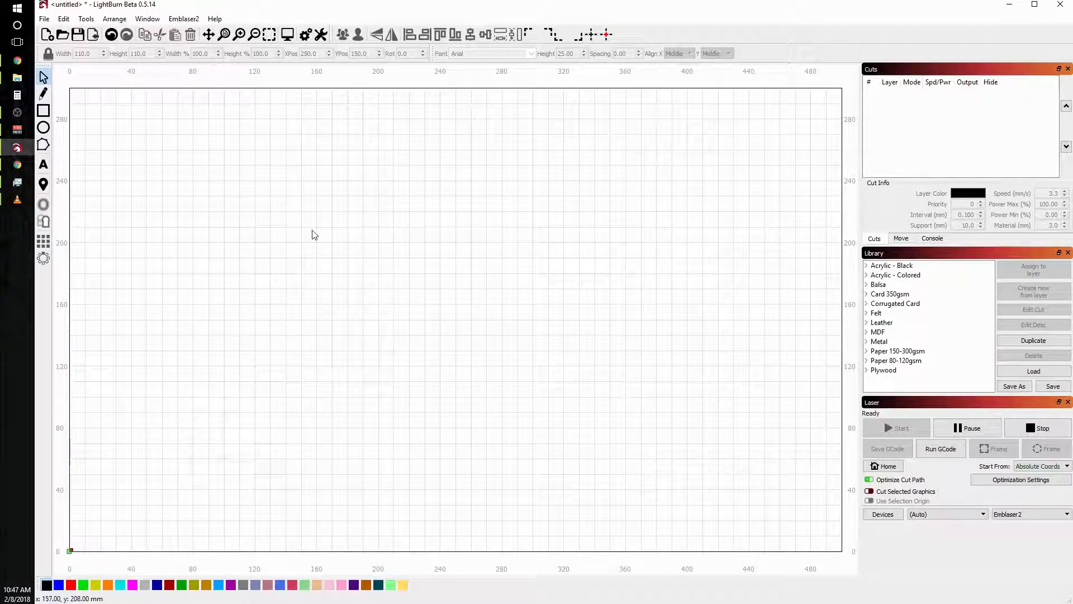
mouse_move(165, 89)
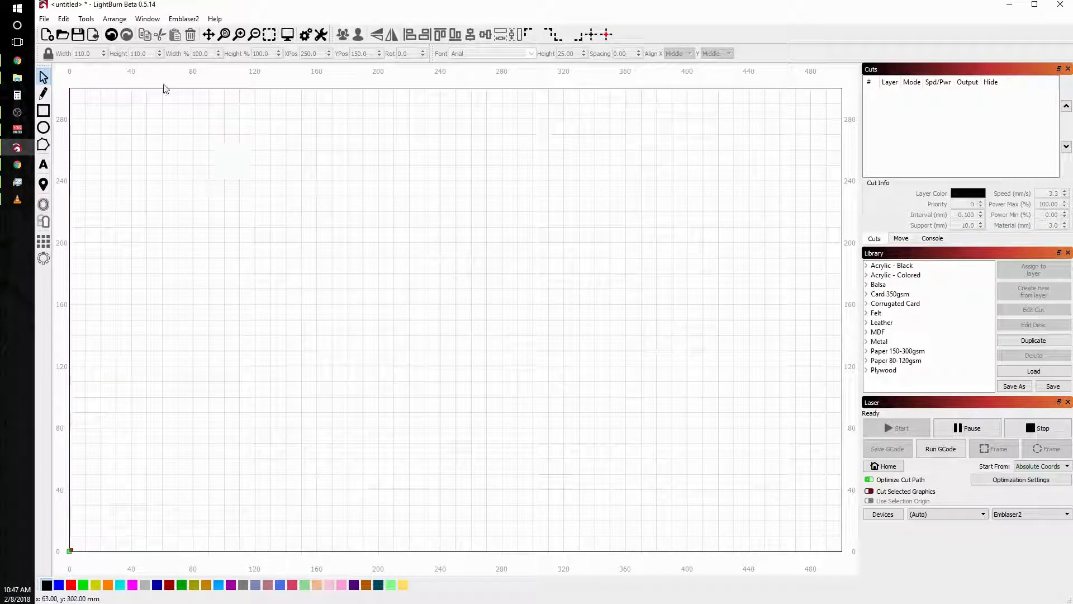
mouse_move(61, 35)
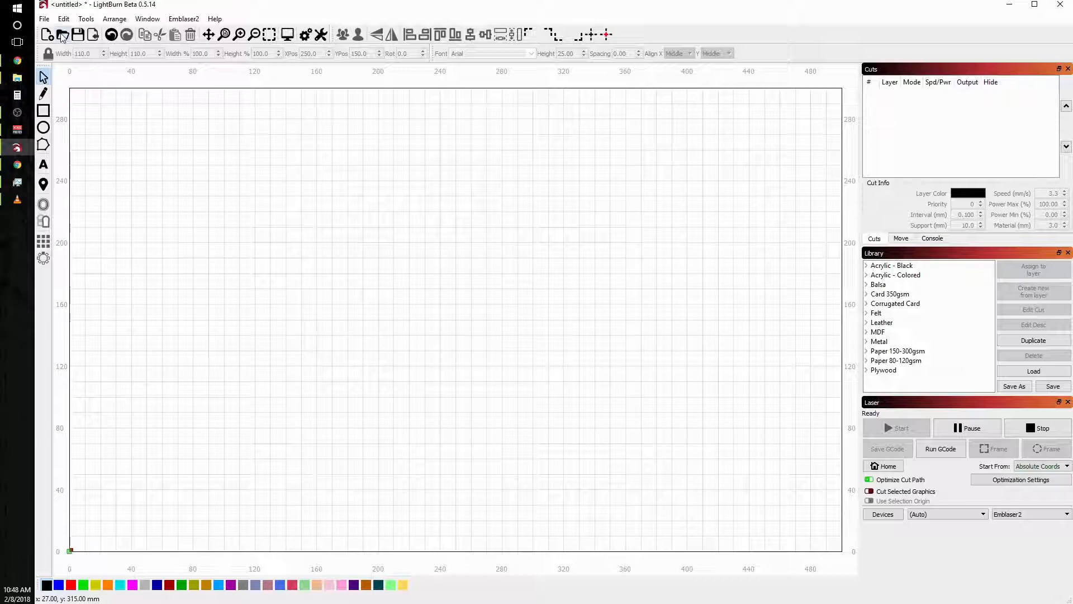
mouse_move(94, 34)
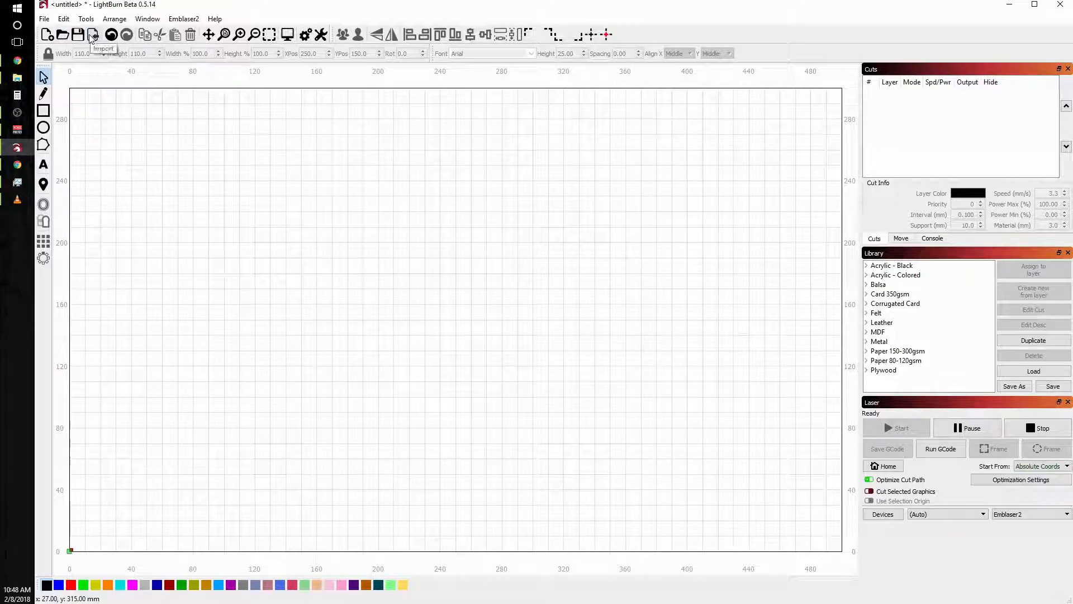
- Import the LB01 Spirograph file from the Downloads folder into the workspace
left_click(93, 34)
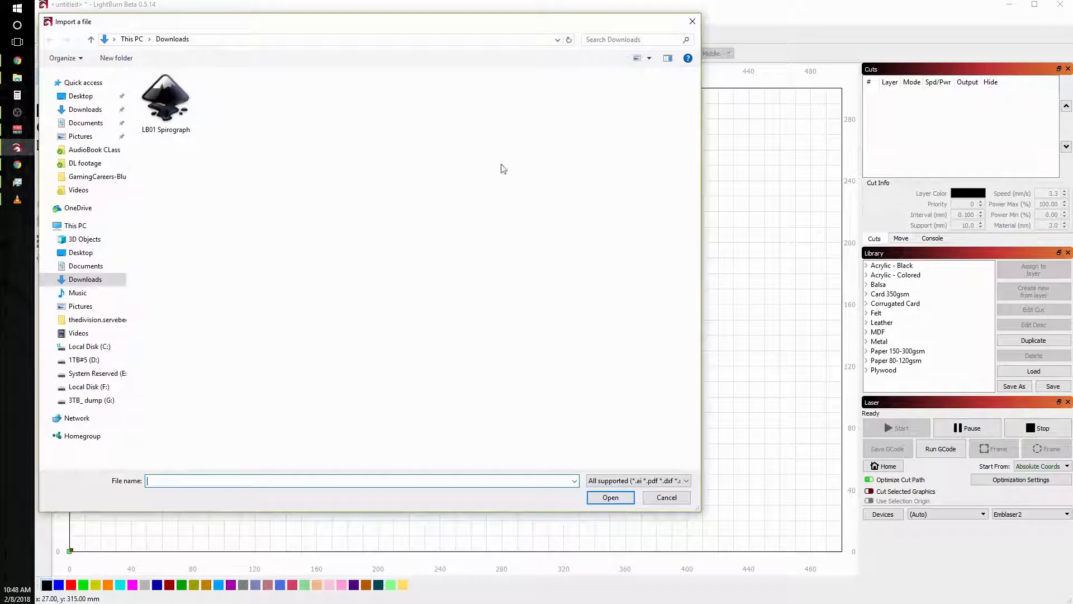
left_click(166, 100)
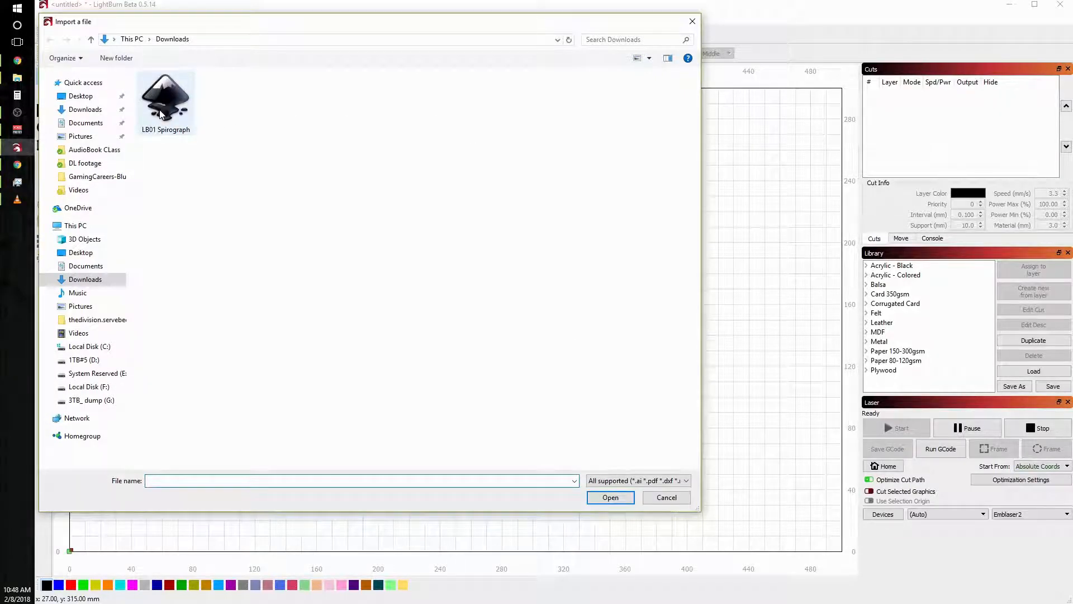
left_click(166, 99)
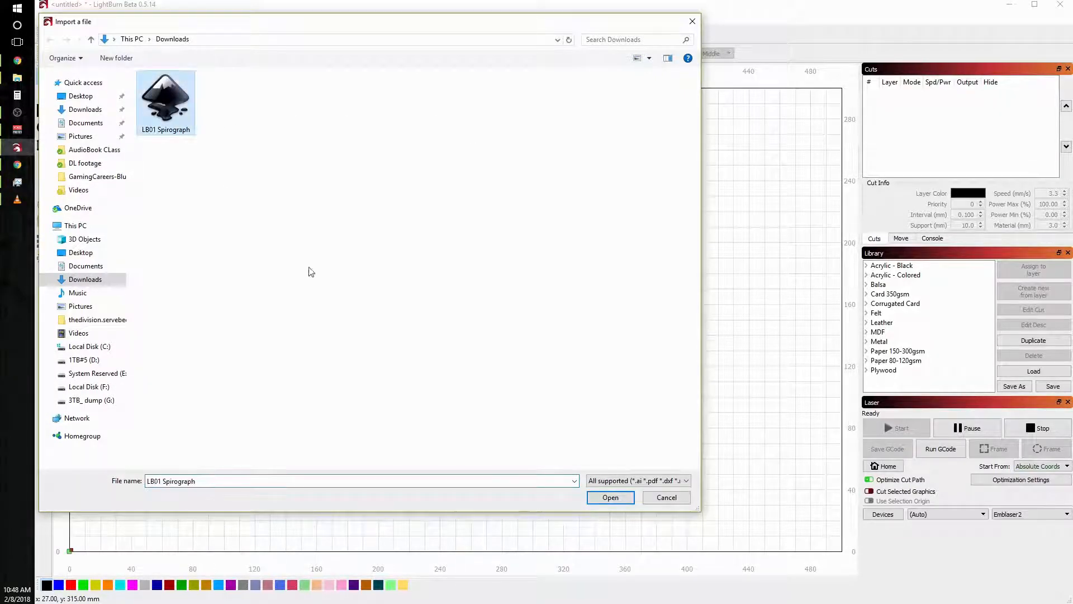
left_click(609, 497)
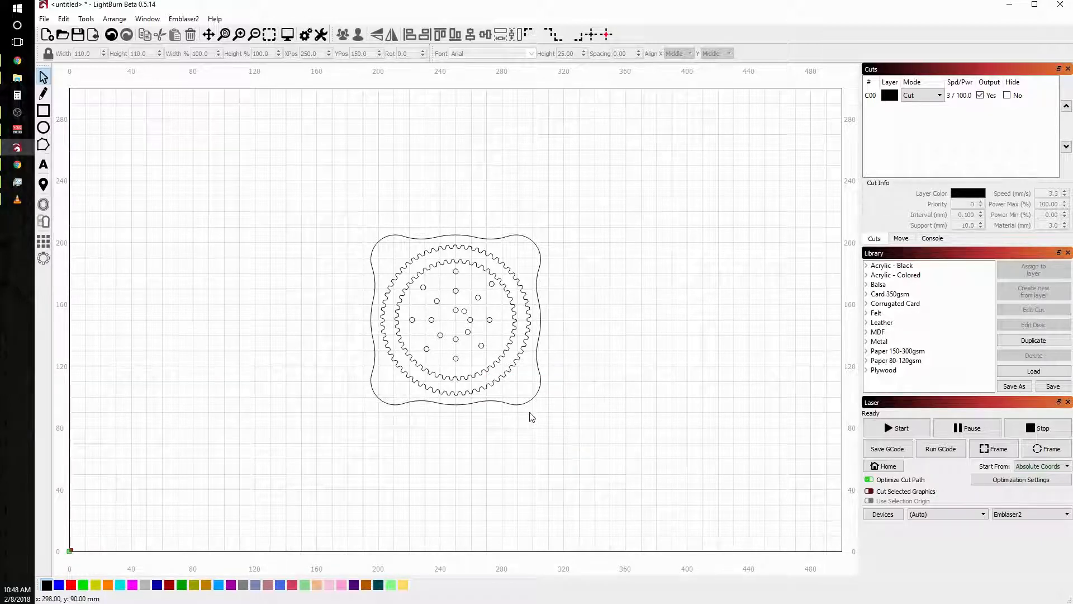
- Select the spirograph and move it to the workspace centre, entering a 160.0 position value
left_click(455, 319)
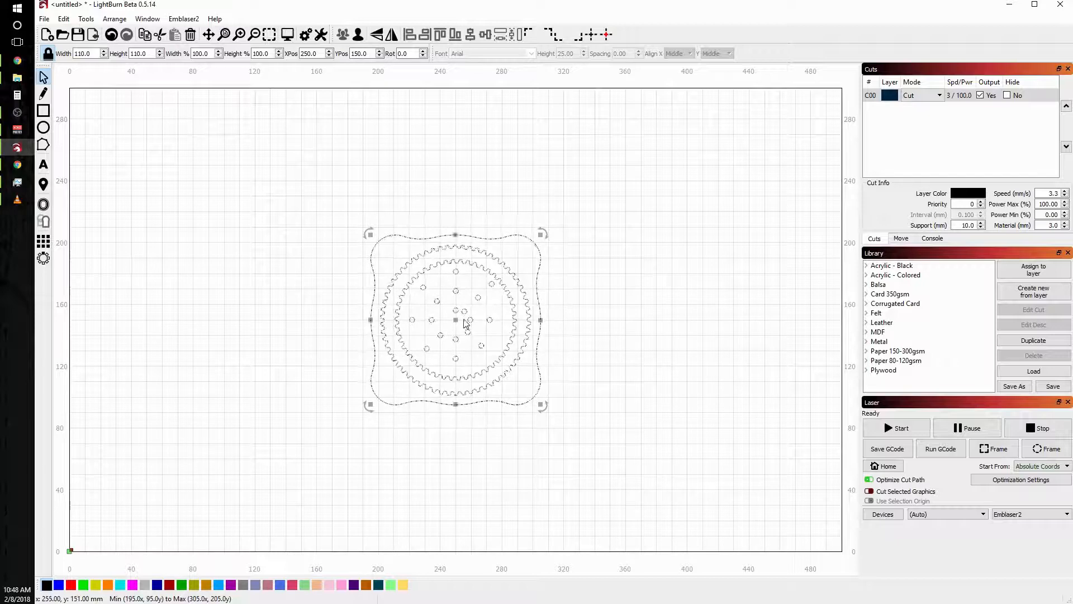
left_click_drag(456, 320, 365, 420)
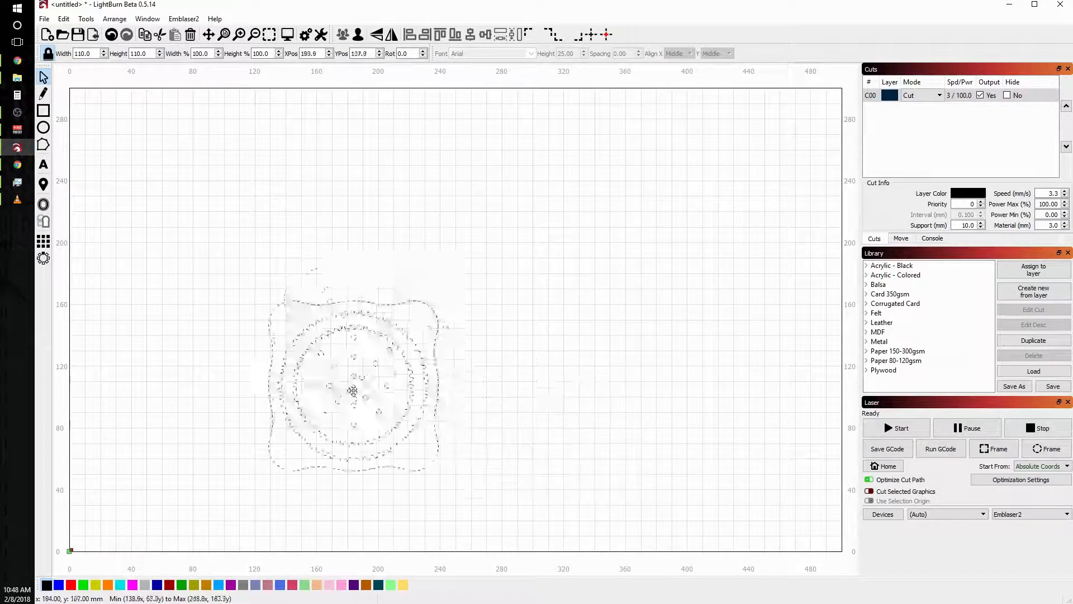
left_click_drag(353, 390, 445, 304)
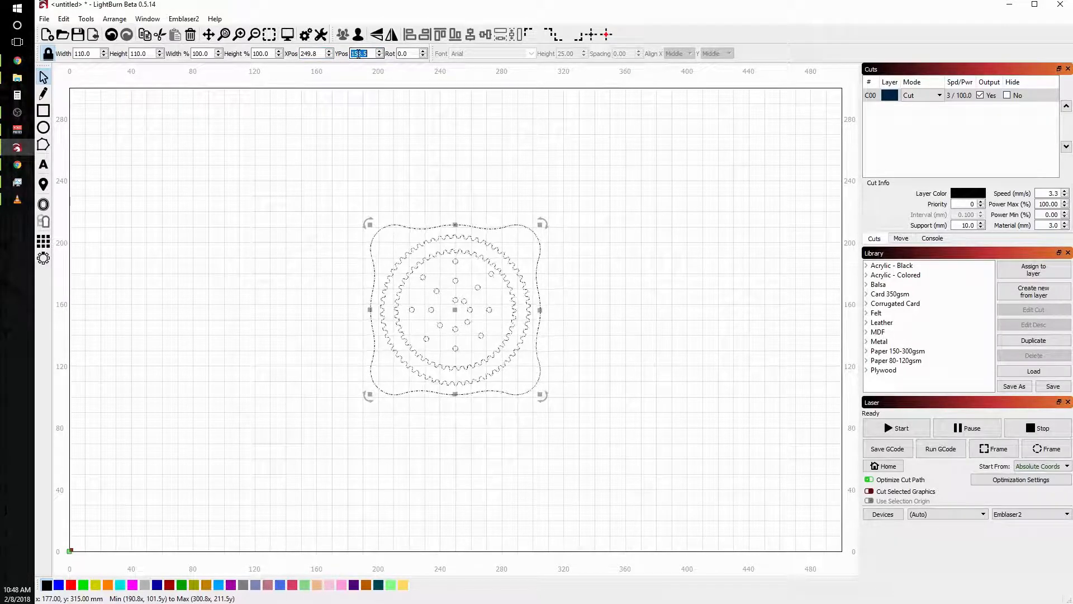
type("160.0")
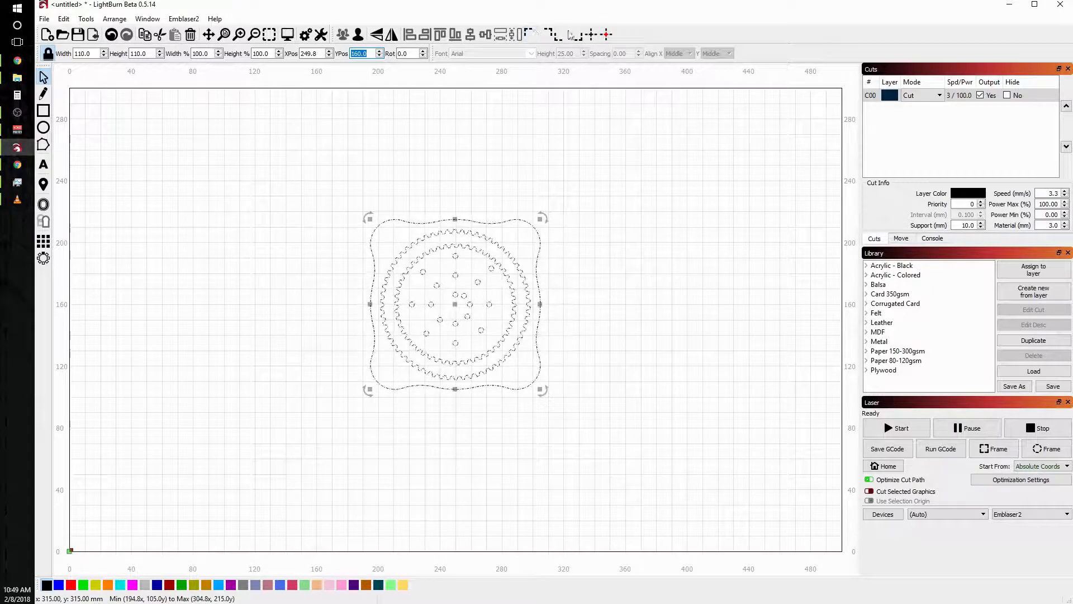
left_click_drag(455, 305, 154, 171)
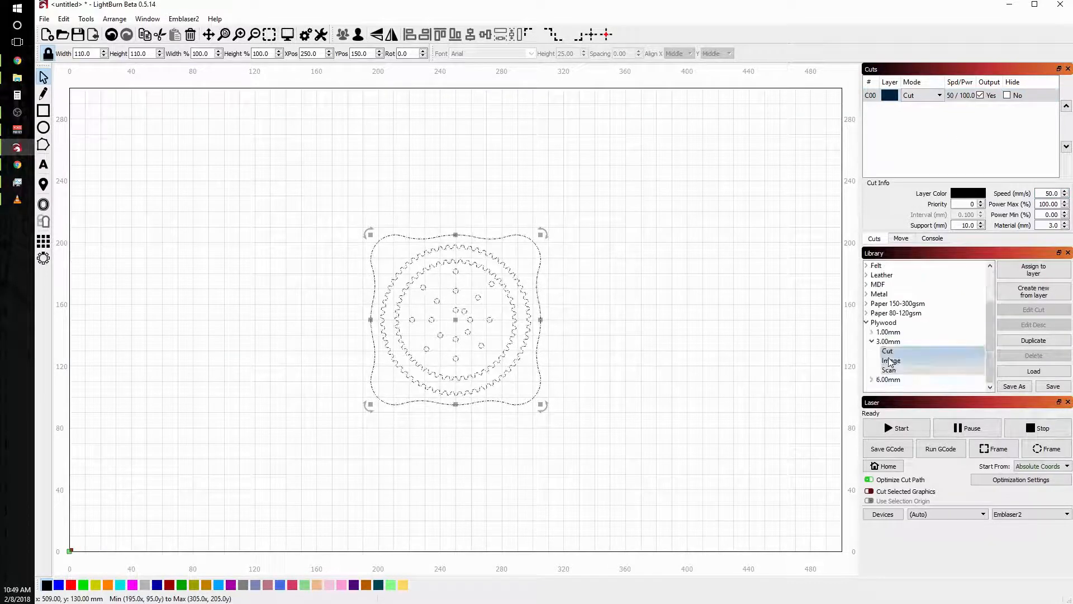
- Assign the Plywood 3.00mm Cut preset (3.3 mm/s, 100% power) to layer C00
left_click(887, 350)
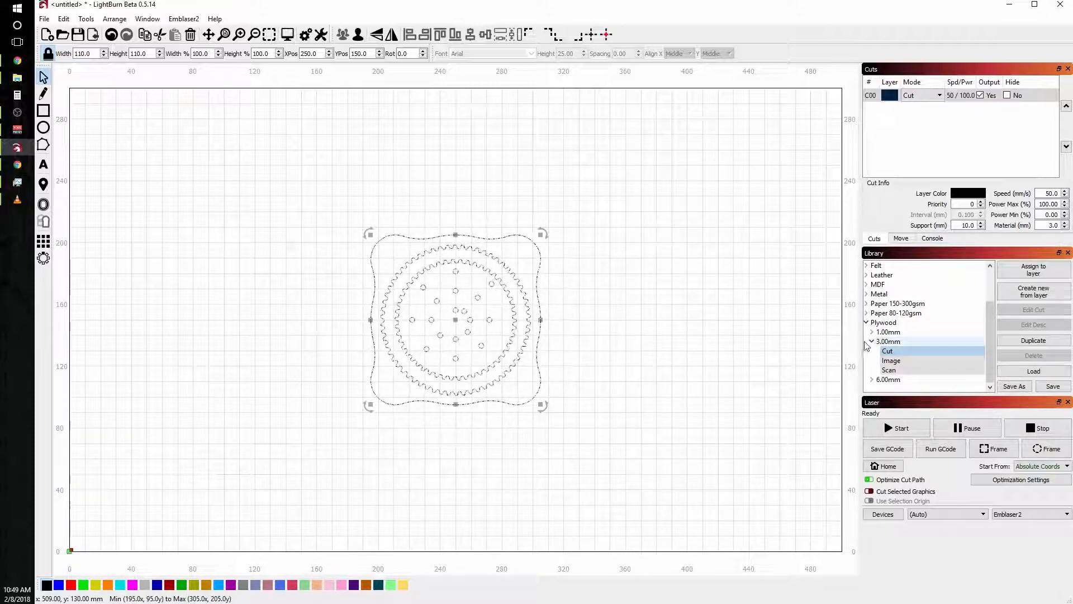
left_click(887, 350)
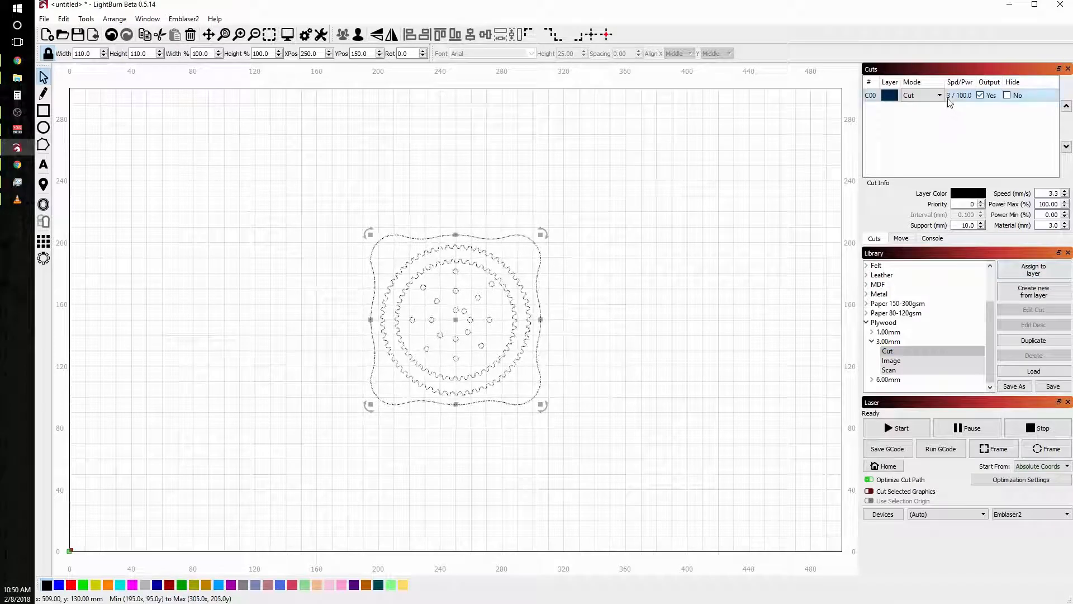
mouse_move(950, 100)
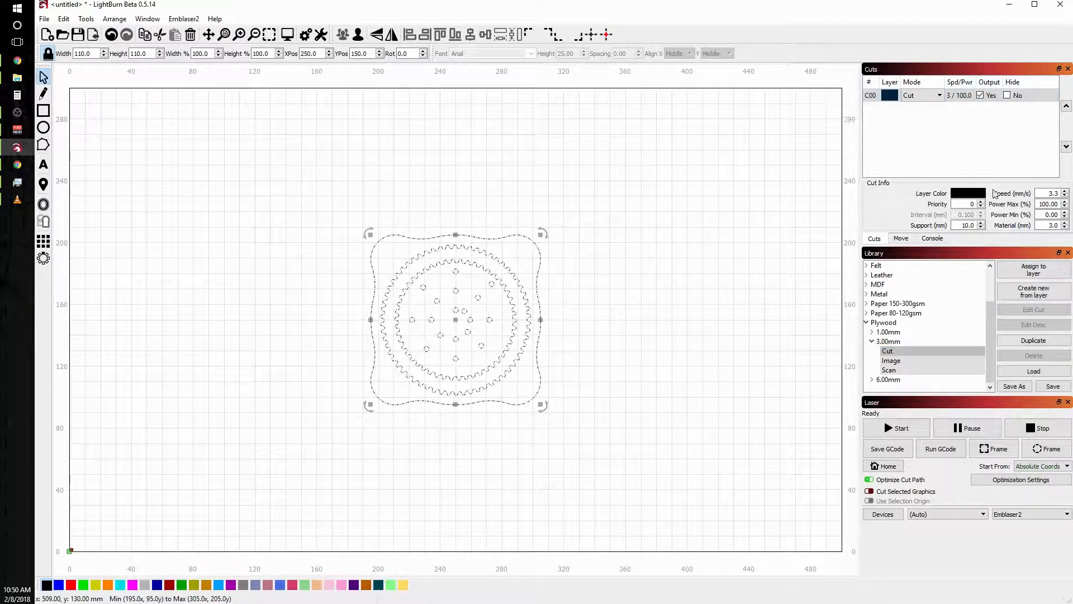
left_click(1047, 194)
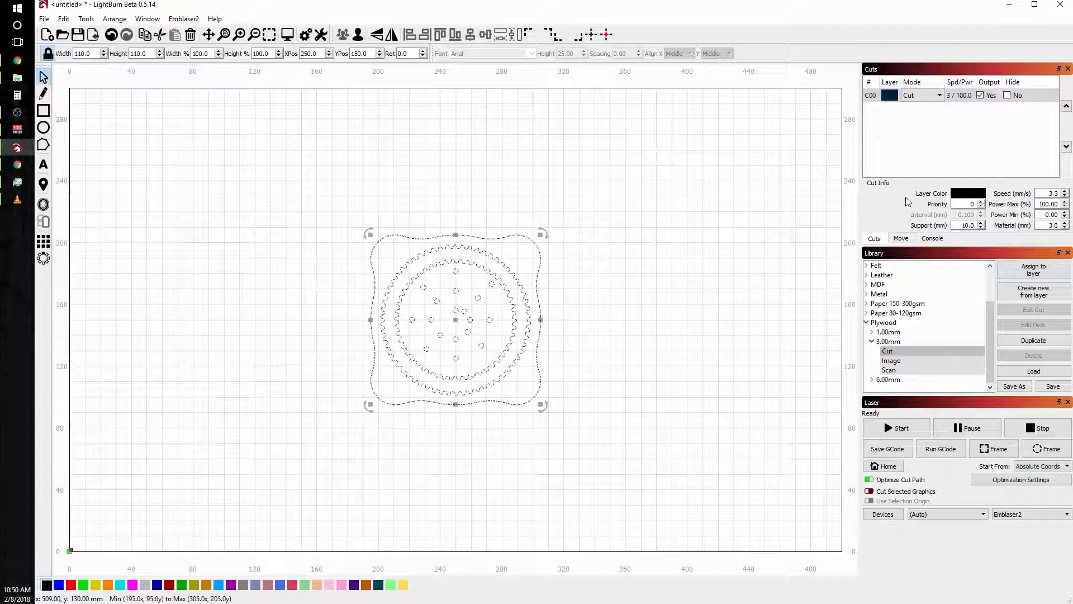
left_click(888, 350)
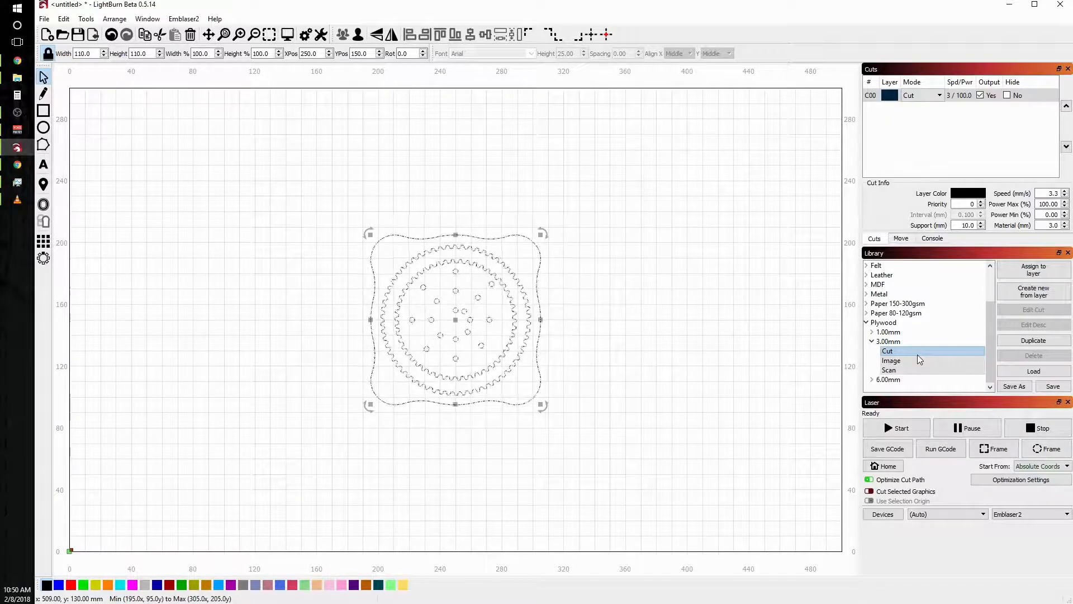
left_click(692, 413)
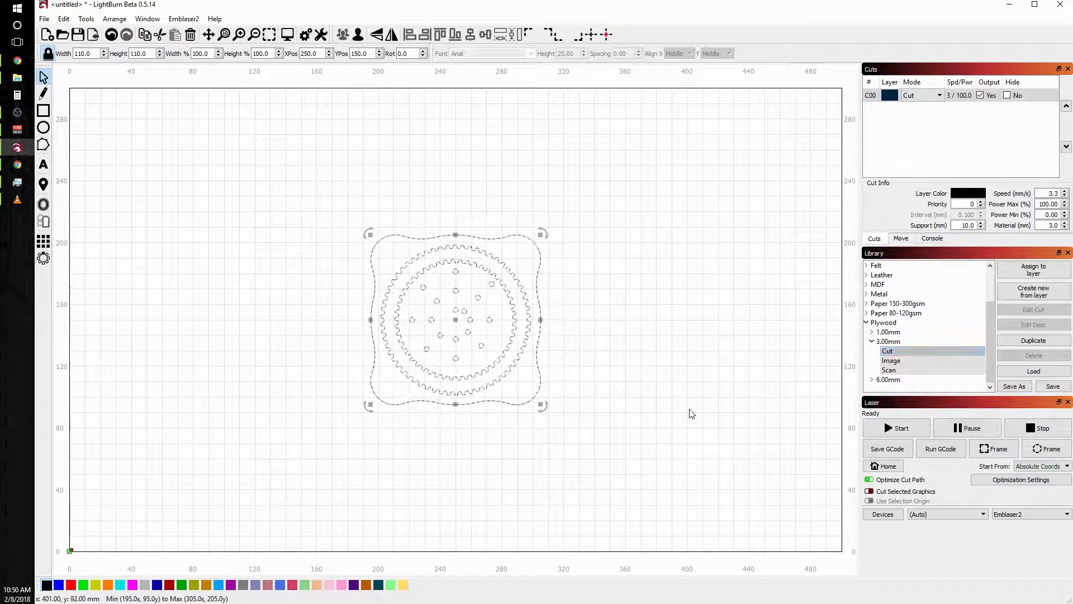